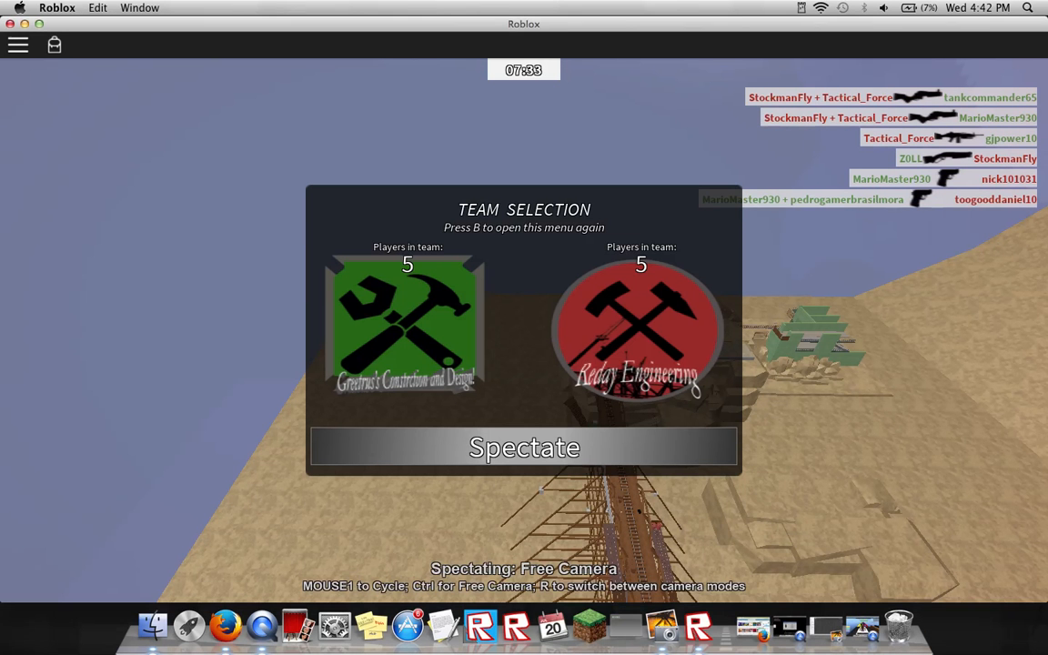
# - Choose Spectate in the team selection menu to watch in free camera
pyautogui.click(524, 447)
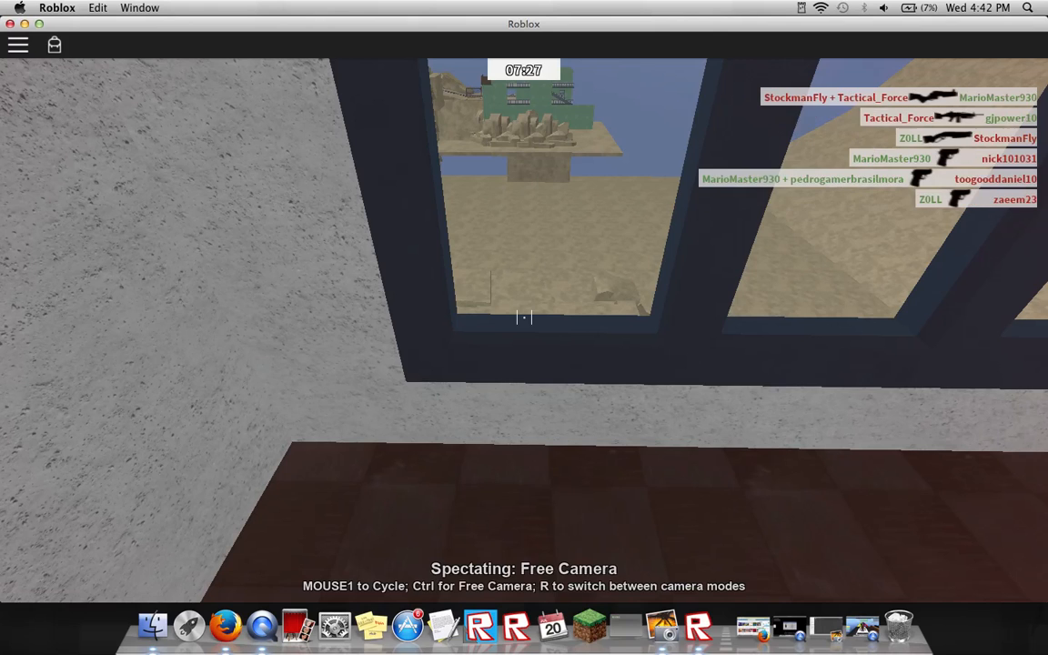
pyautogui.click(524, 317)
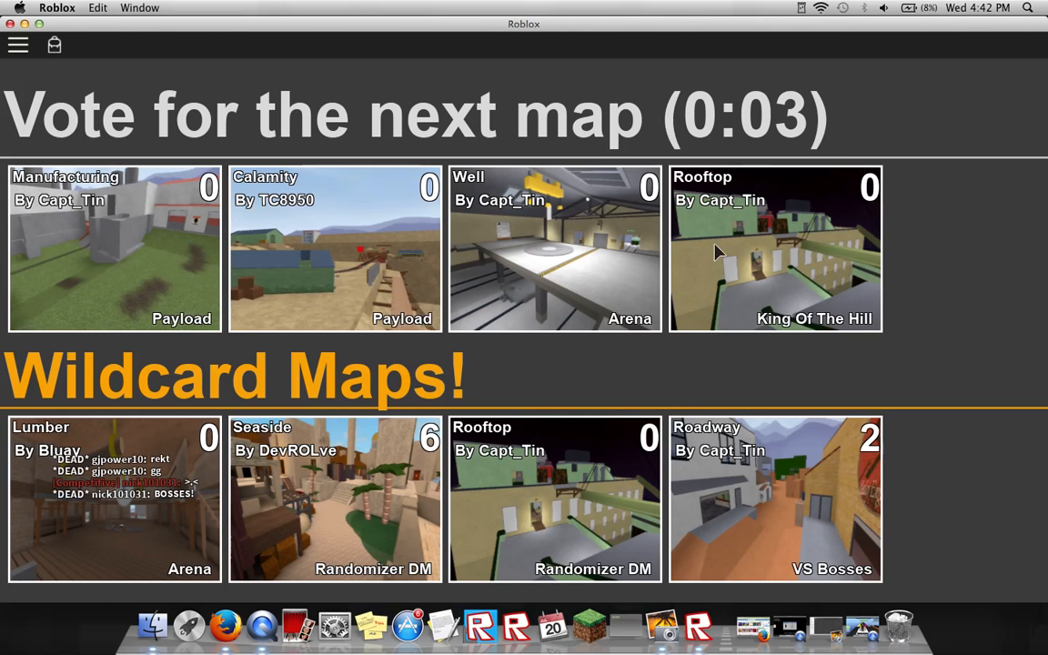
pyautogui.moveTo(742, 506)
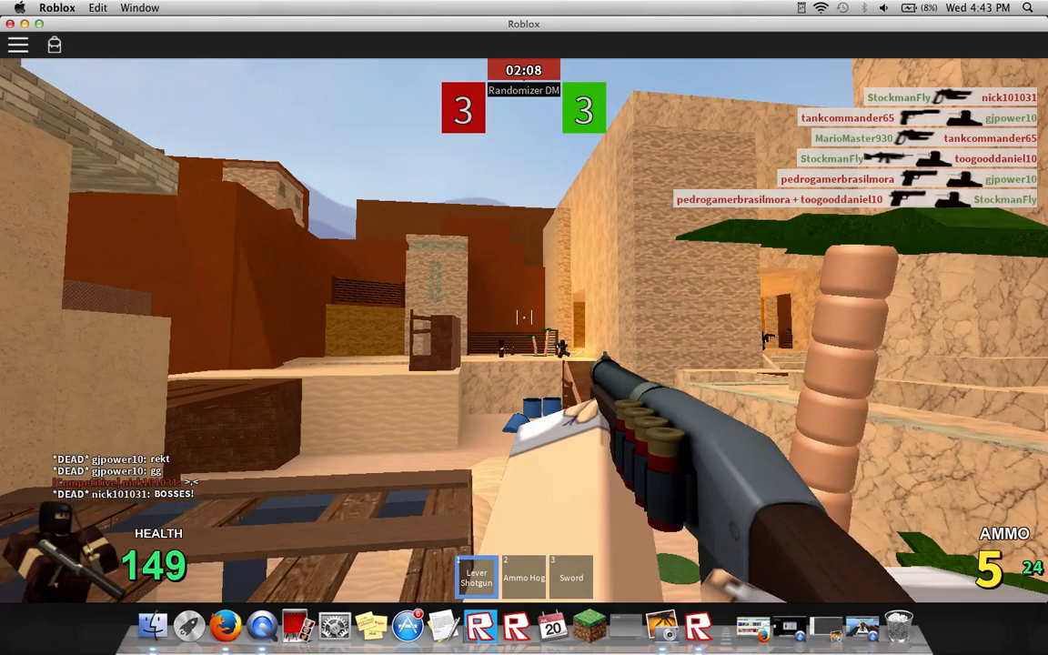
pyautogui.click(525, 328)
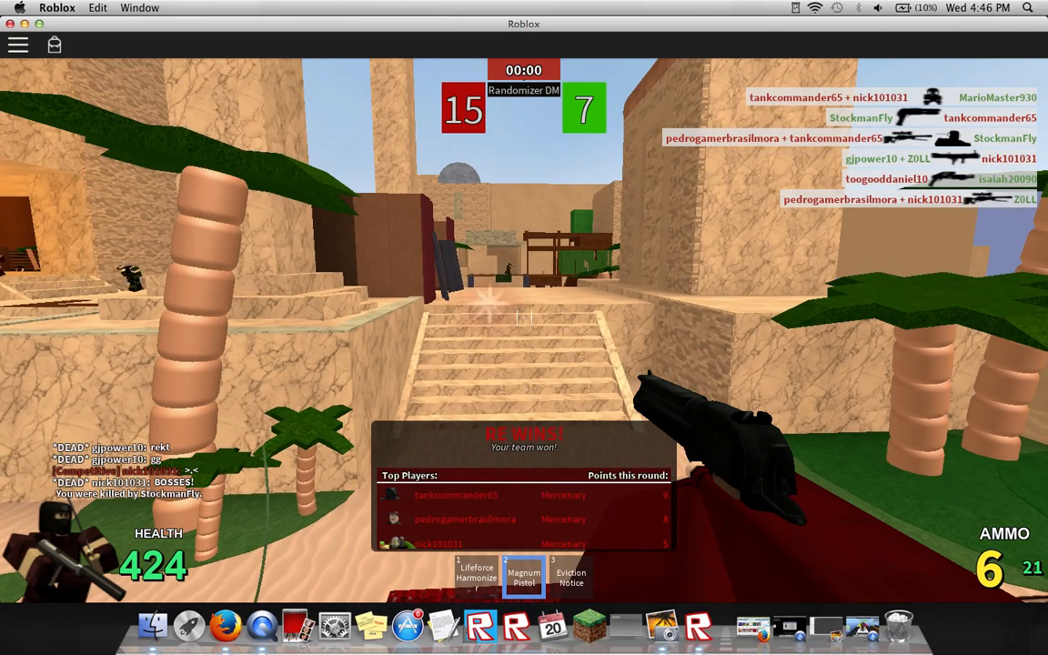
pyautogui.click(524, 328)
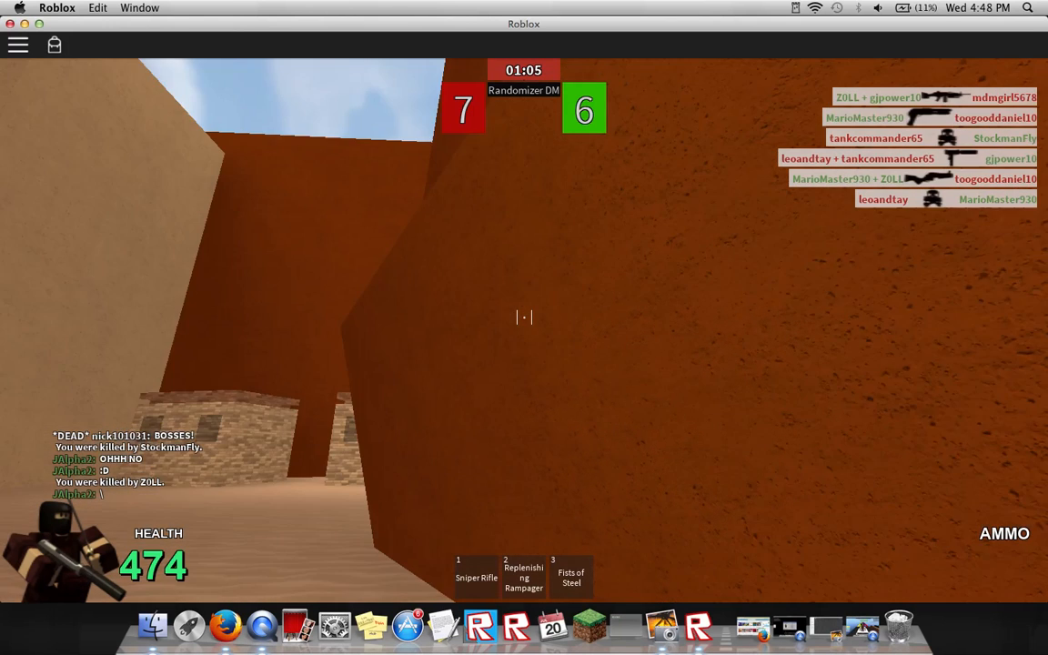
# - Bring up the Roblox game menu on the Players tab mid-round
pyautogui.press('Escape')
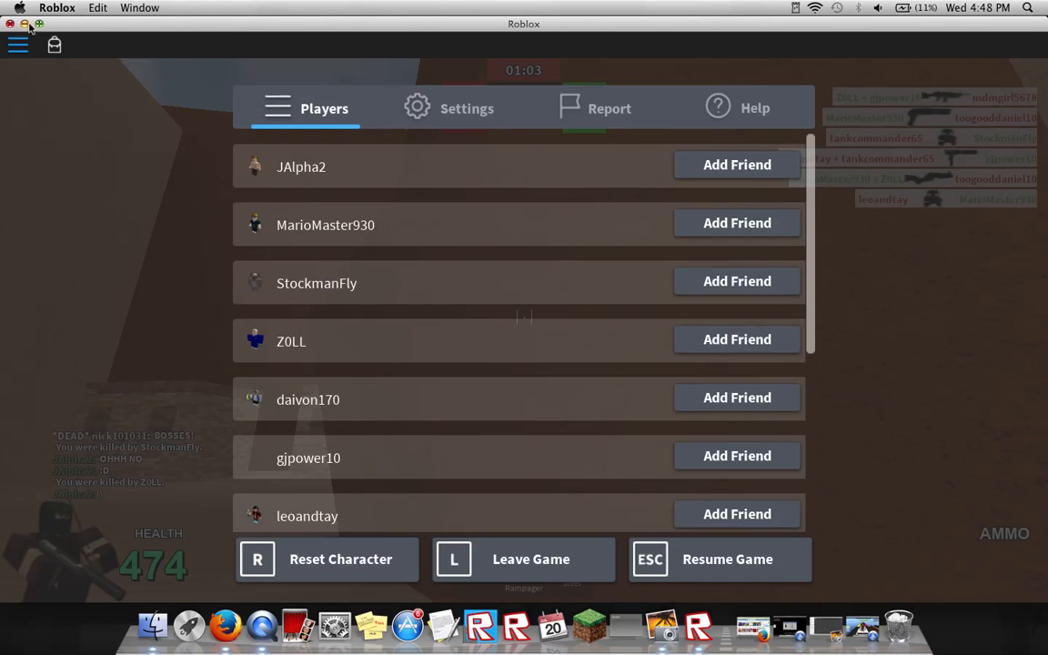